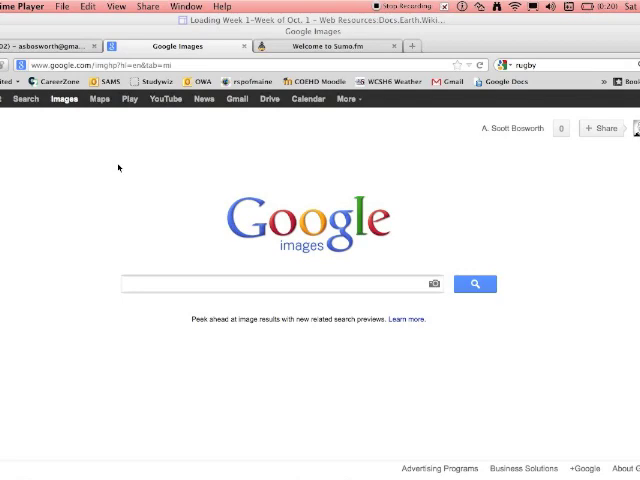
pyautogui.moveTo(202, 181)
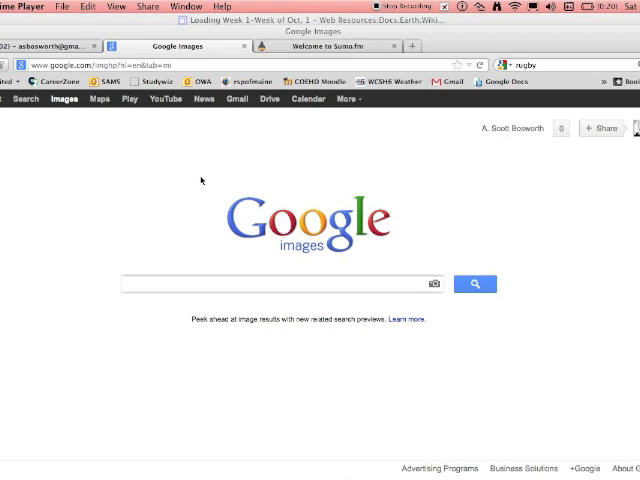
pyautogui.moveTo(357, 117)
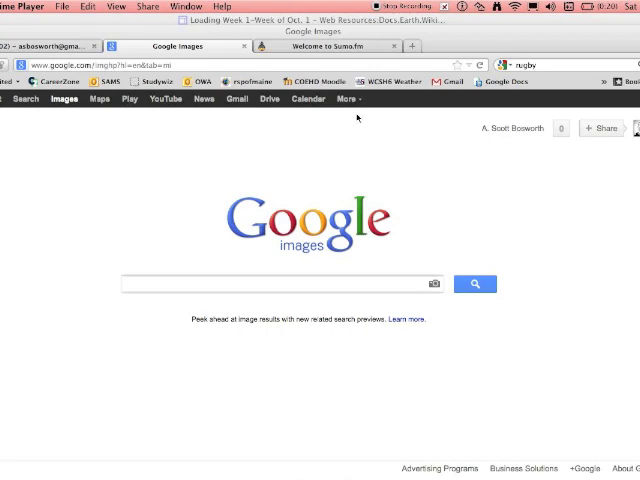
pyautogui.moveTo(401, 110)
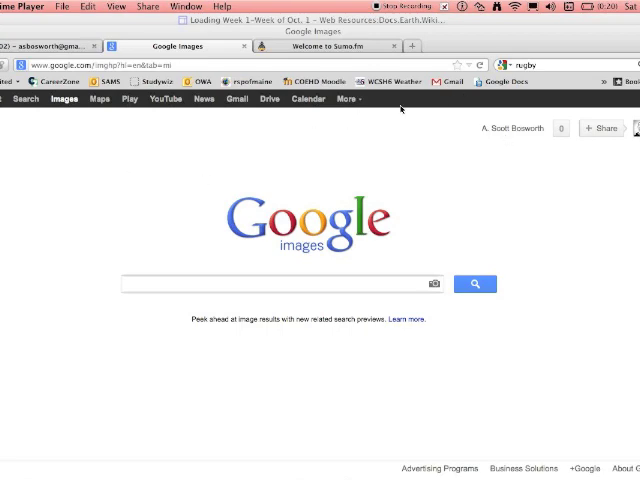
pyautogui.moveTo(348, 100)
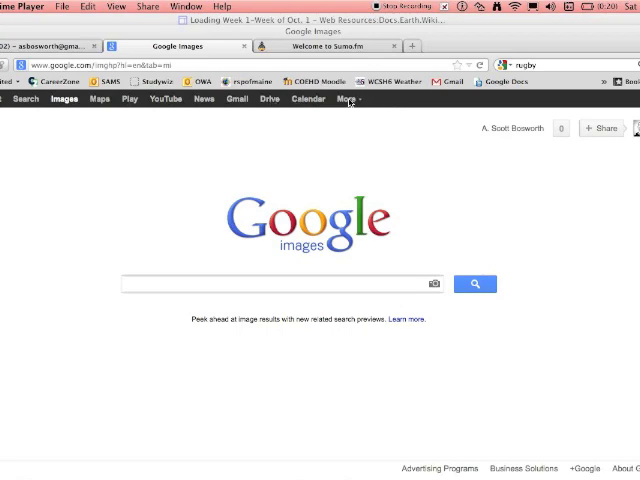
# - Reach the blank Add a bookmark form via More > Even more > Bookmarks on the Google Products page
pyautogui.click(345, 99)
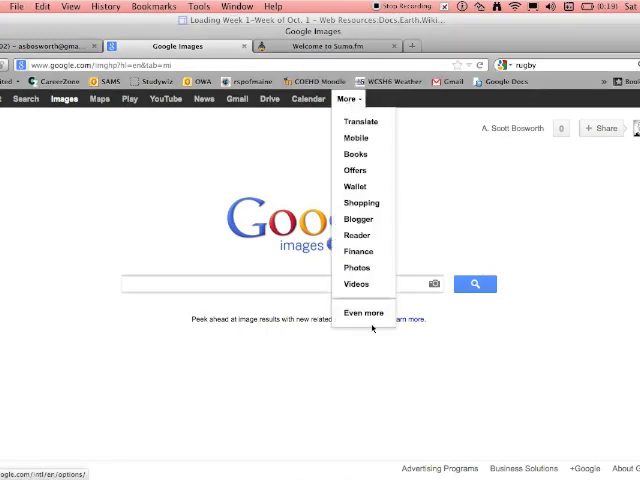
pyautogui.click(364, 312)
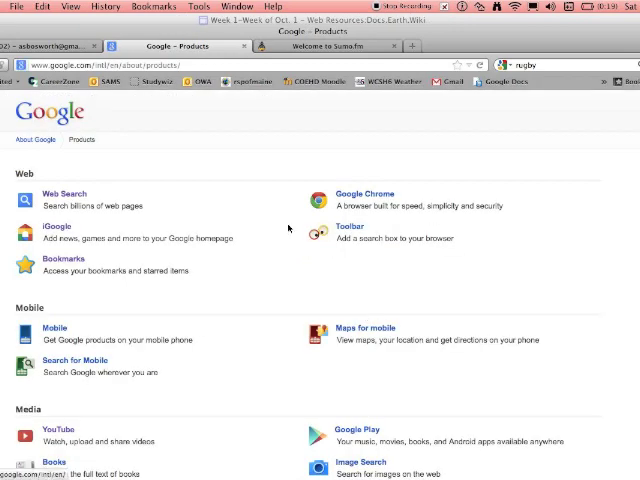
pyautogui.click(62, 258)
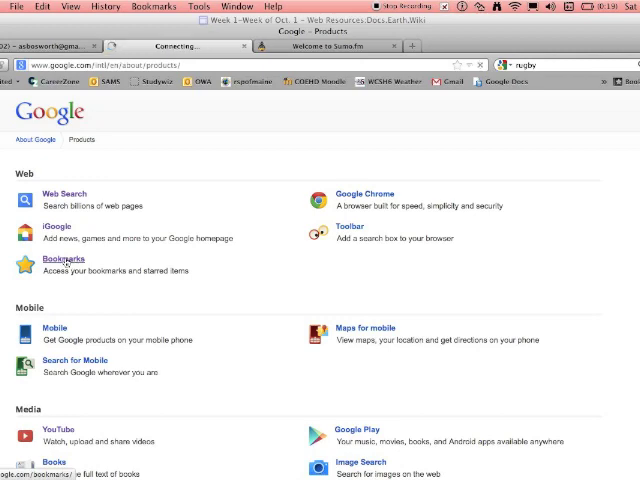
pyautogui.click(63, 259)
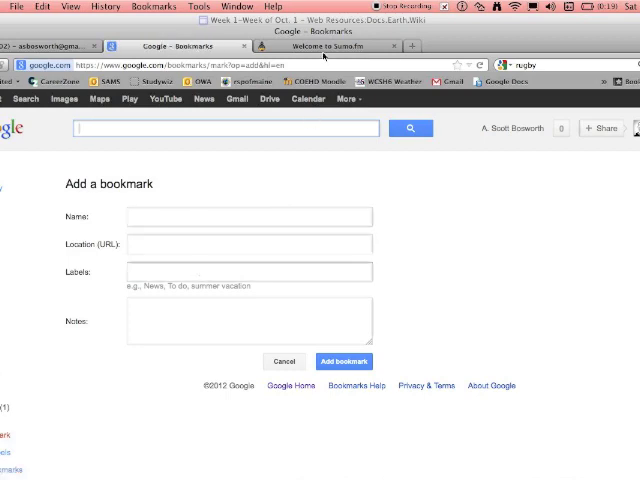
pyautogui.click(330, 46)
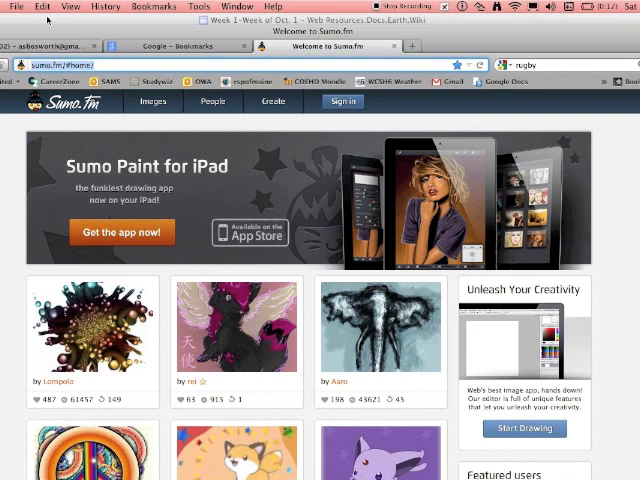
pyautogui.click(46, 9)
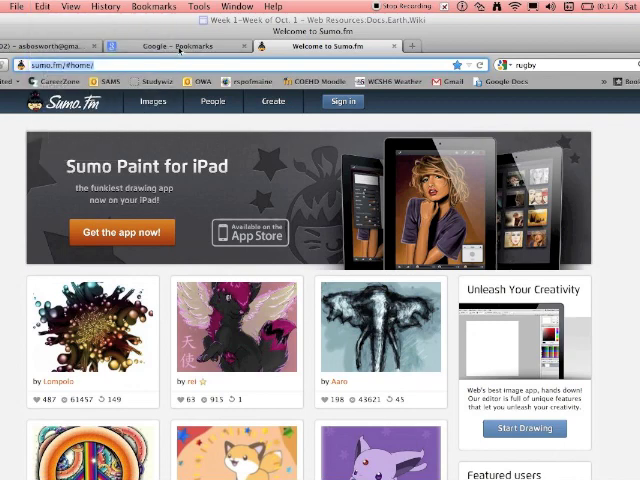
pyautogui.click(175, 45)
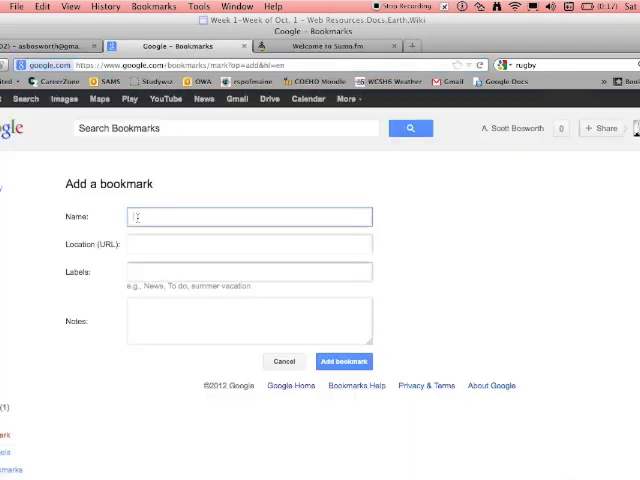
# - Name the bookmark 'Sumo Painting' and paste the sumo.fm address as its location
pyautogui.write('Sumo')
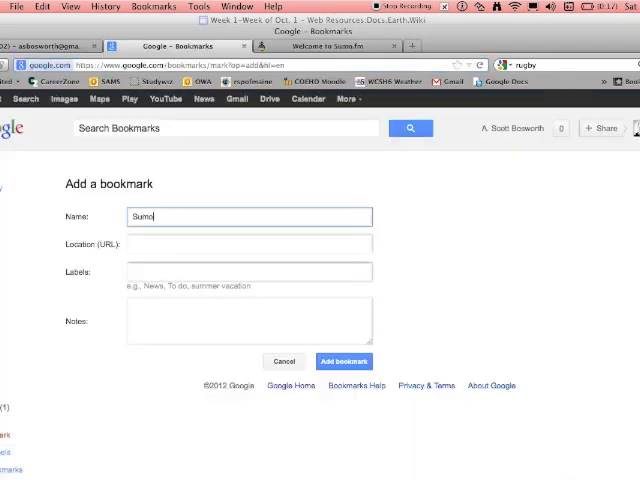
pyautogui.write('Painting')
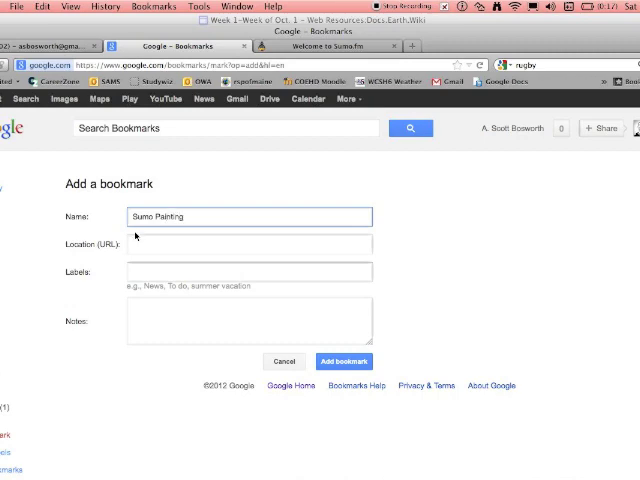
pyautogui.click(248, 244)
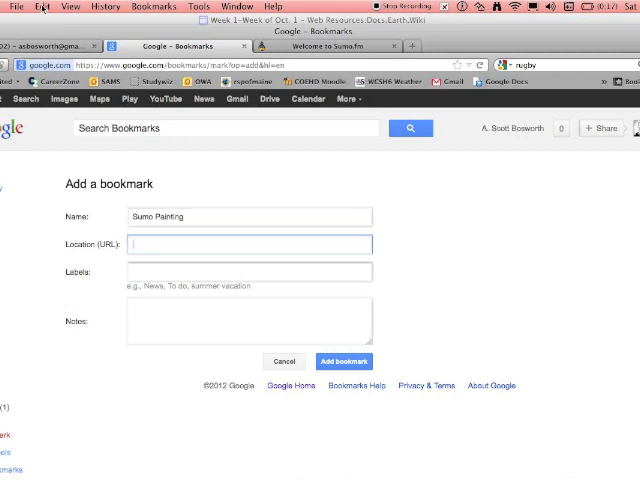
pyautogui.click(42, 7)
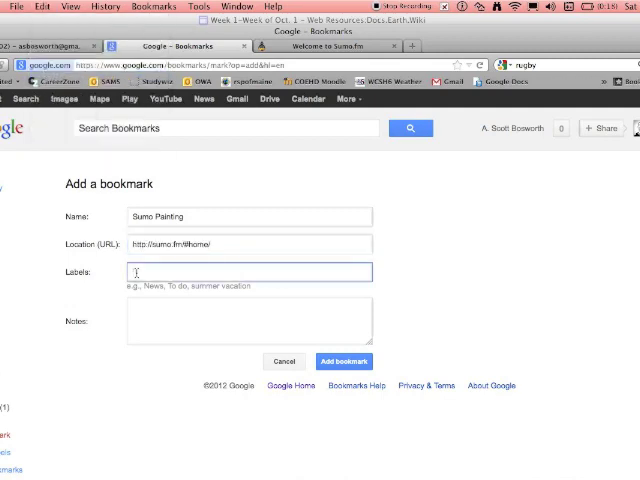
# - Add the label 'dga' and a note saying it's like Photoshop
pyautogui.write('dga')
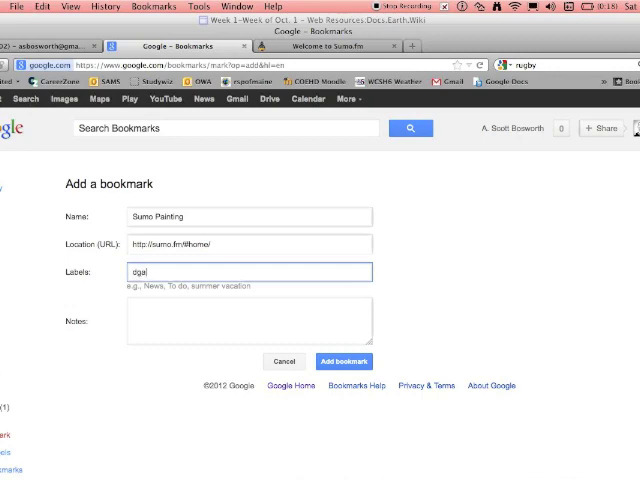
pyautogui.write('its')
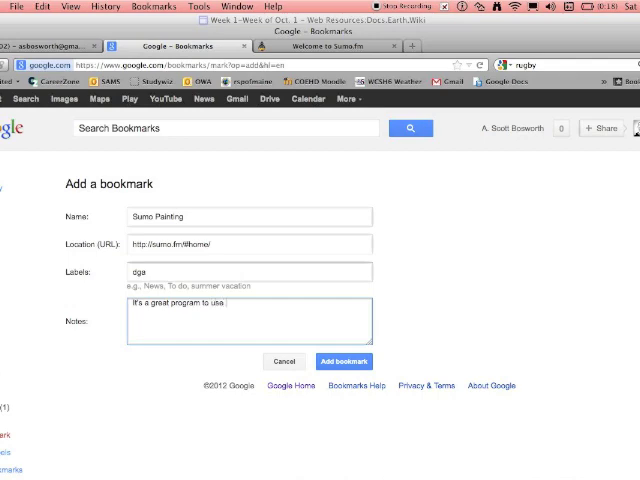
pyautogui.write('like you would p')
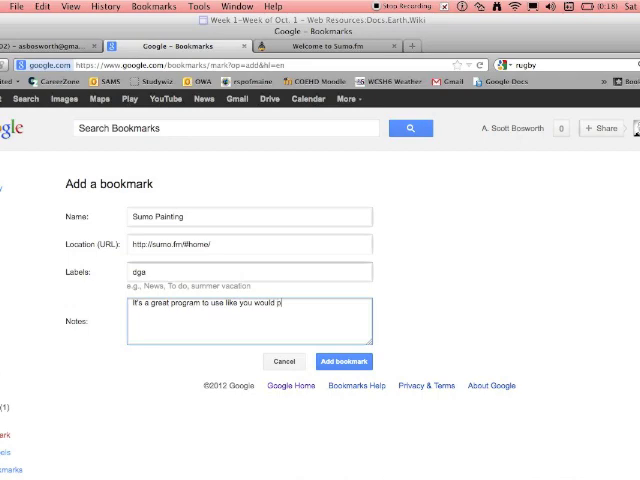
pyautogui.write('hot')
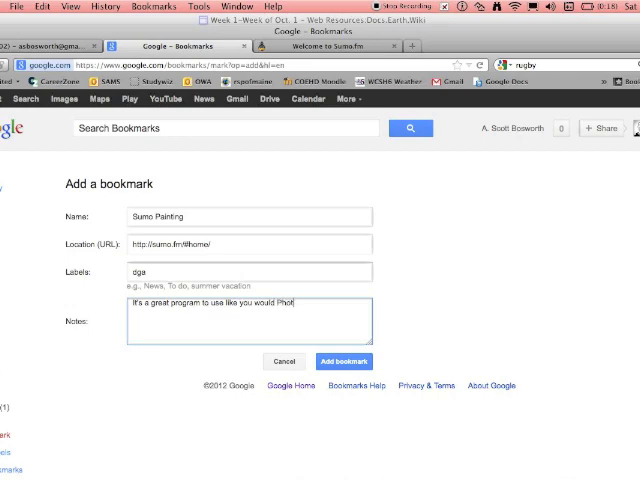
pyautogui.write('oshop.')
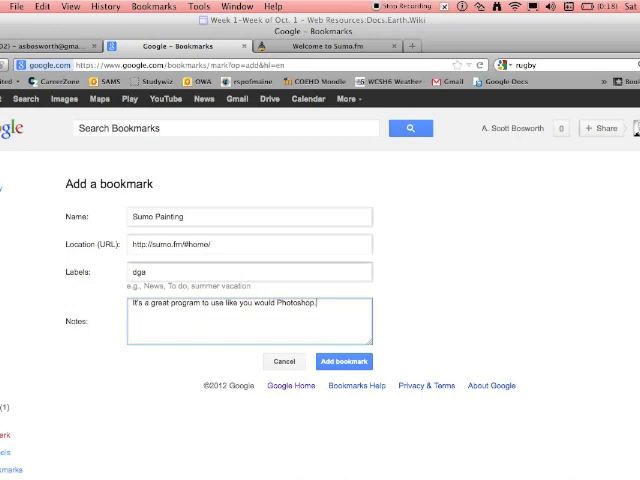
# - Save the Sumo Painting bookmark so it heads the bookmarks list with its label and note
pyautogui.click(344, 362)
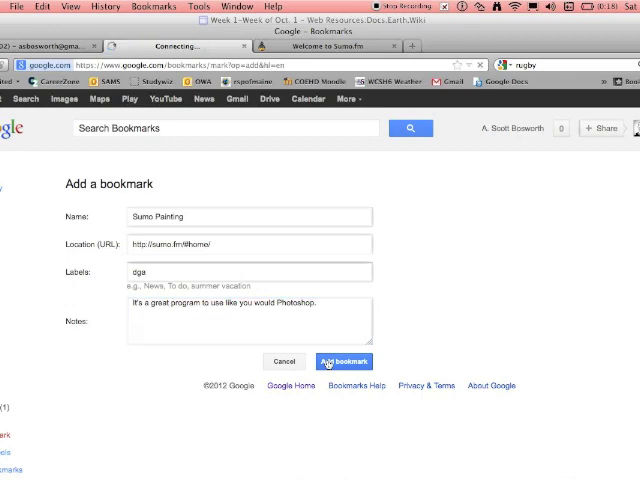
pyautogui.click(344, 361)
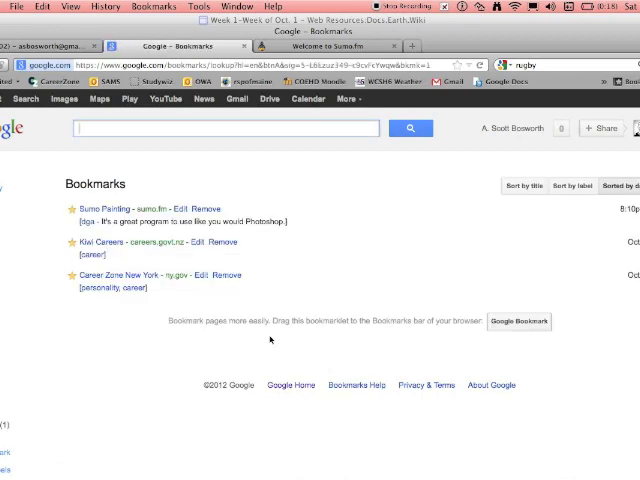
pyautogui.moveTo(103, 208)
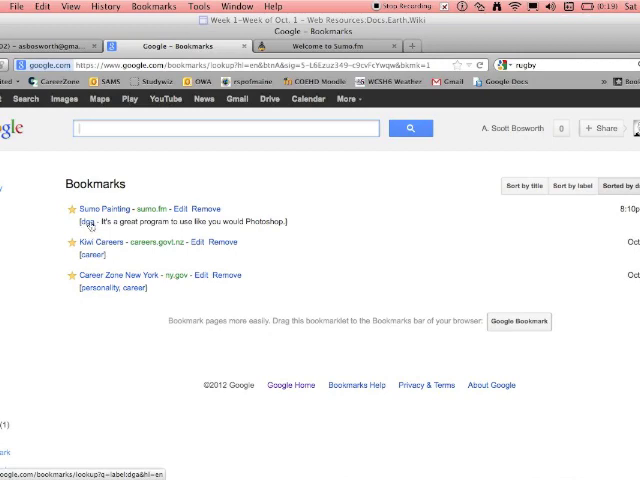
pyautogui.moveTo(511, 212)
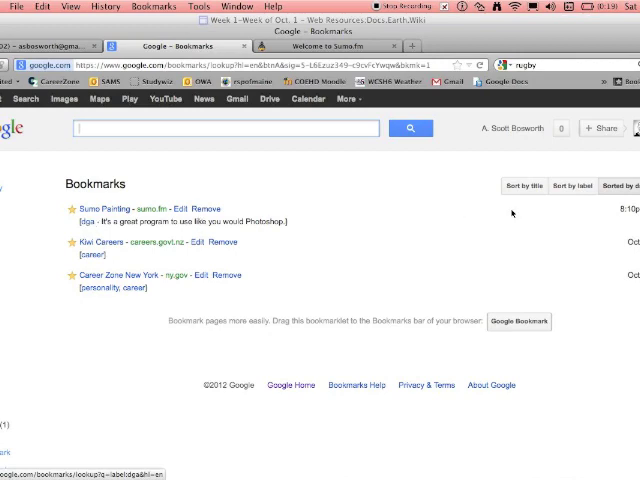
# - Review the Sumo Painting bookmark's details unchanged, then follow its link to the Sumo.fm homepage
pyautogui.click(570, 184)
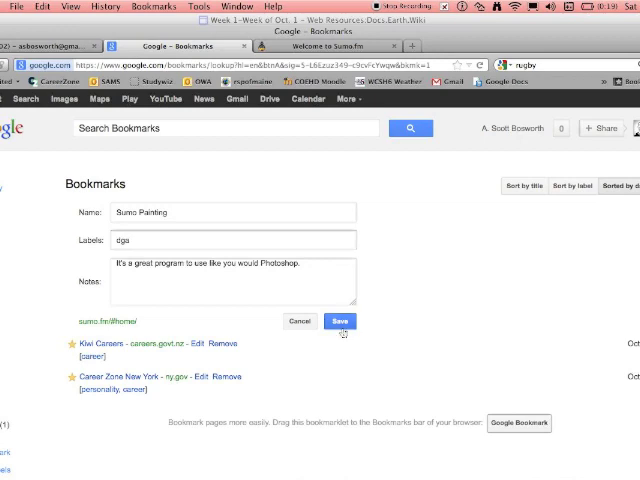
pyautogui.click(341, 321)
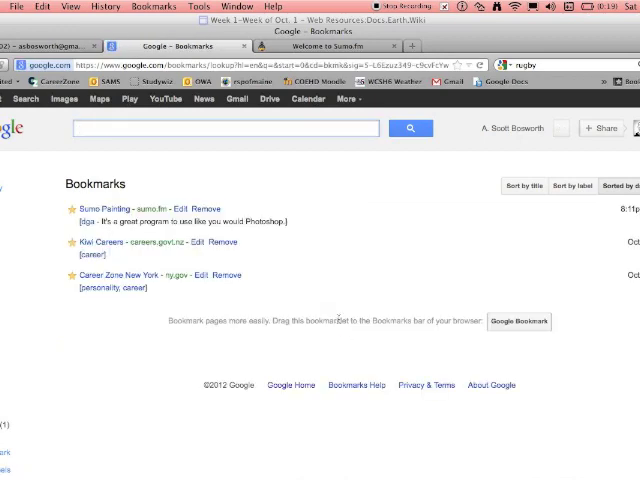
pyautogui.click(97, 208)
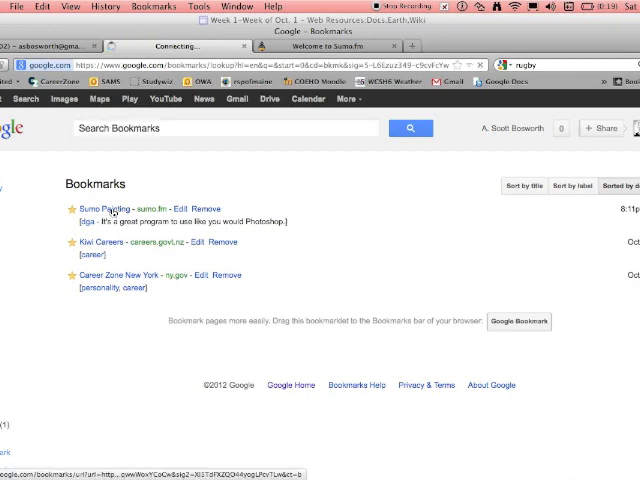
pyautogui.click(100, 207)
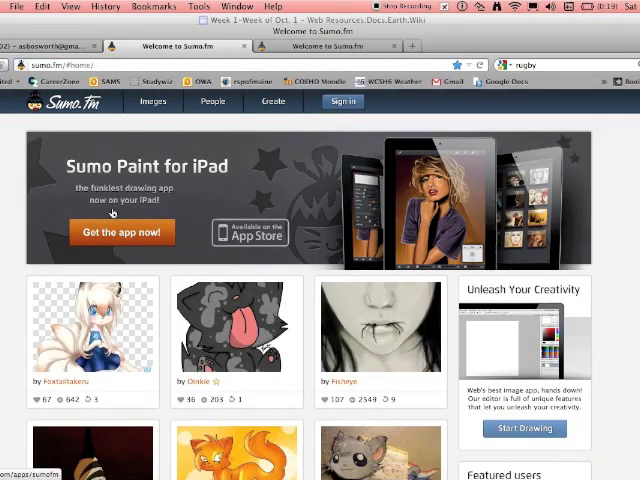